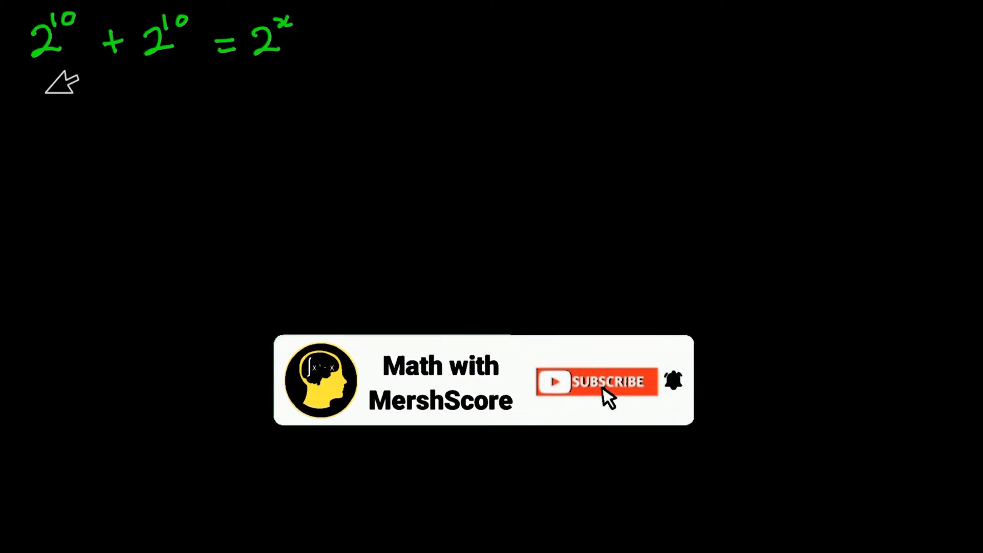
left_click(603, 383)
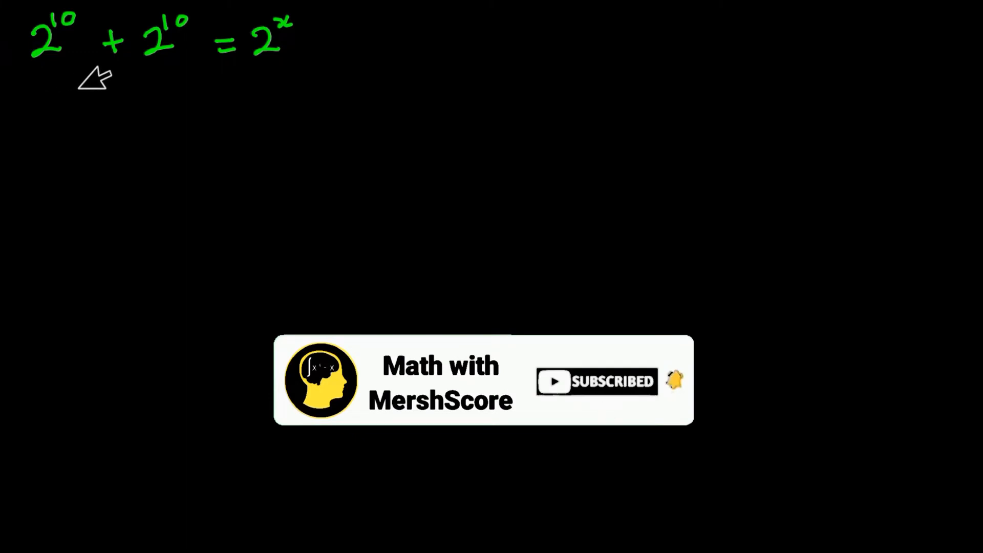